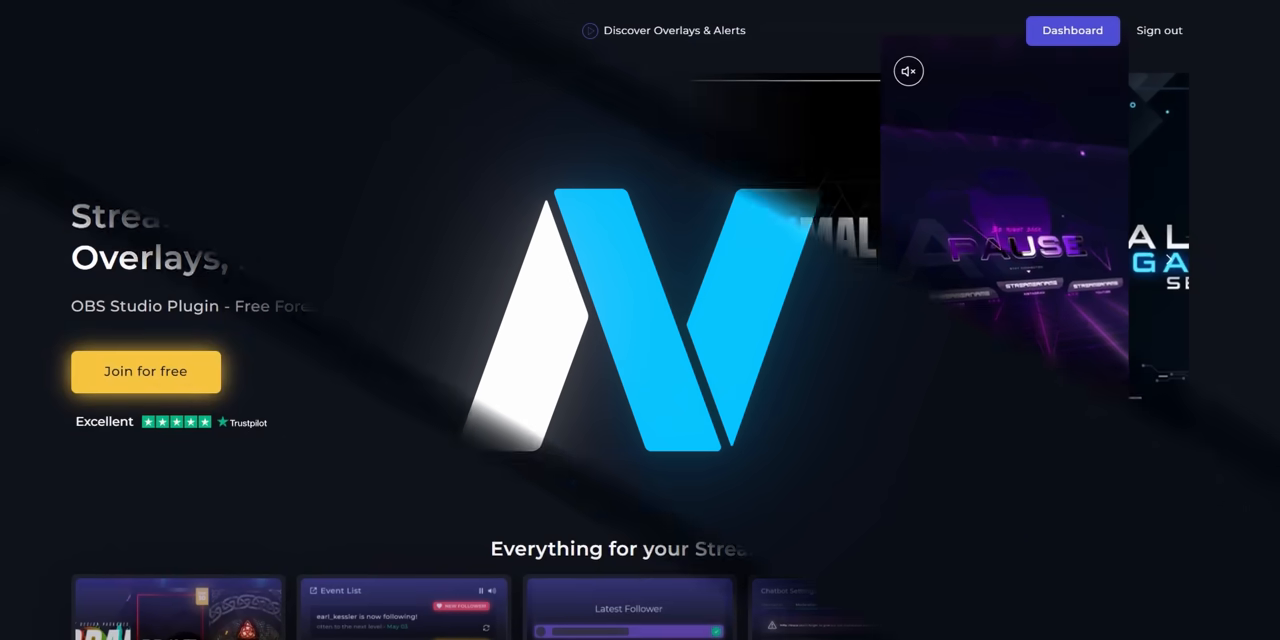
Step: Install the free Simple overlay pack from the OWN3D Pro library and open the chatbot commands page
left_click(394, 90)
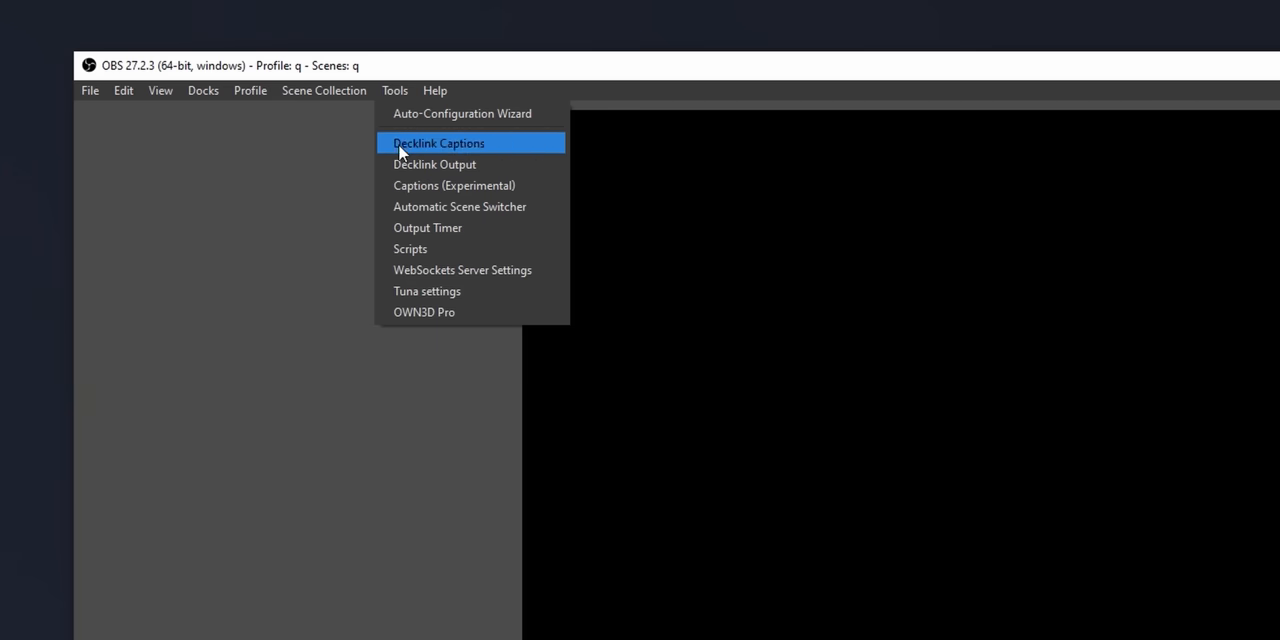
left_click(423, 312)
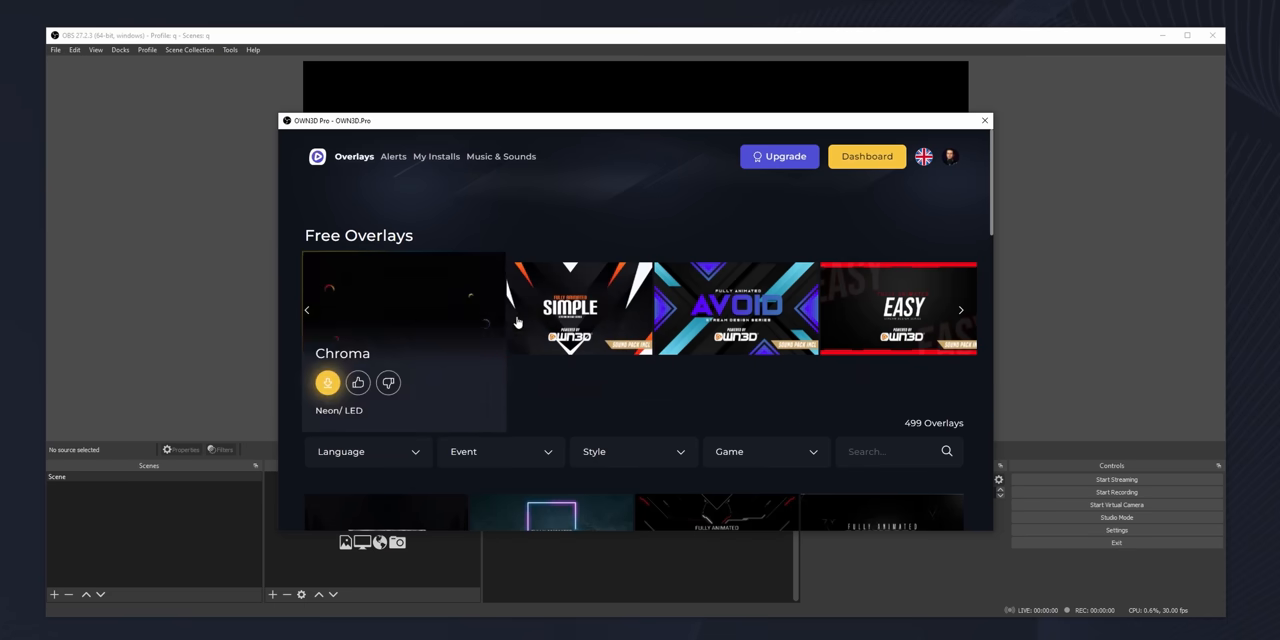
left_click(570, 310)
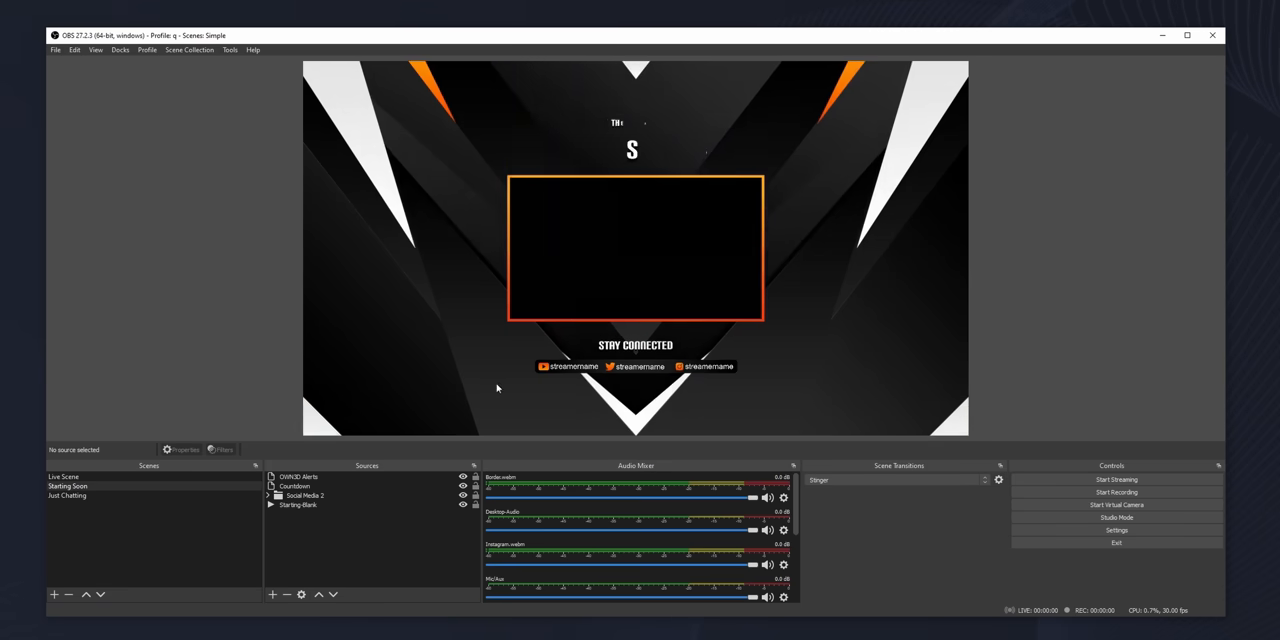
left_click(90, 476)
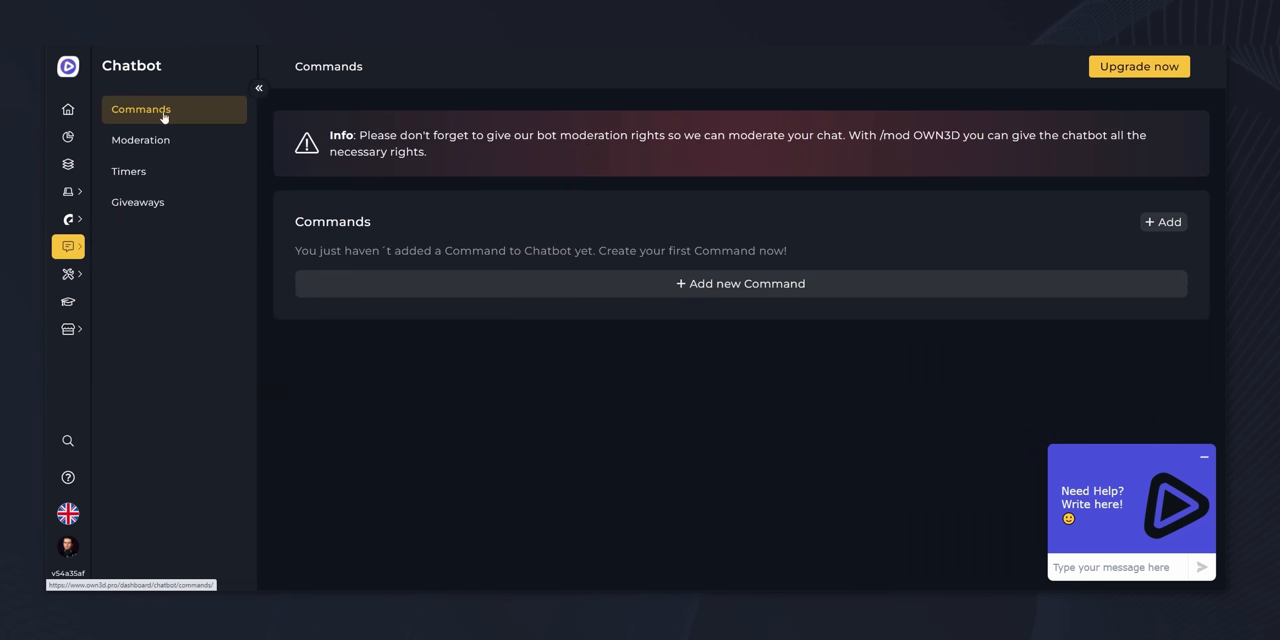
Step: Check the chatbot timers, then save a 20-minute countdown under Tools > Countdown
left_click(128, 171)
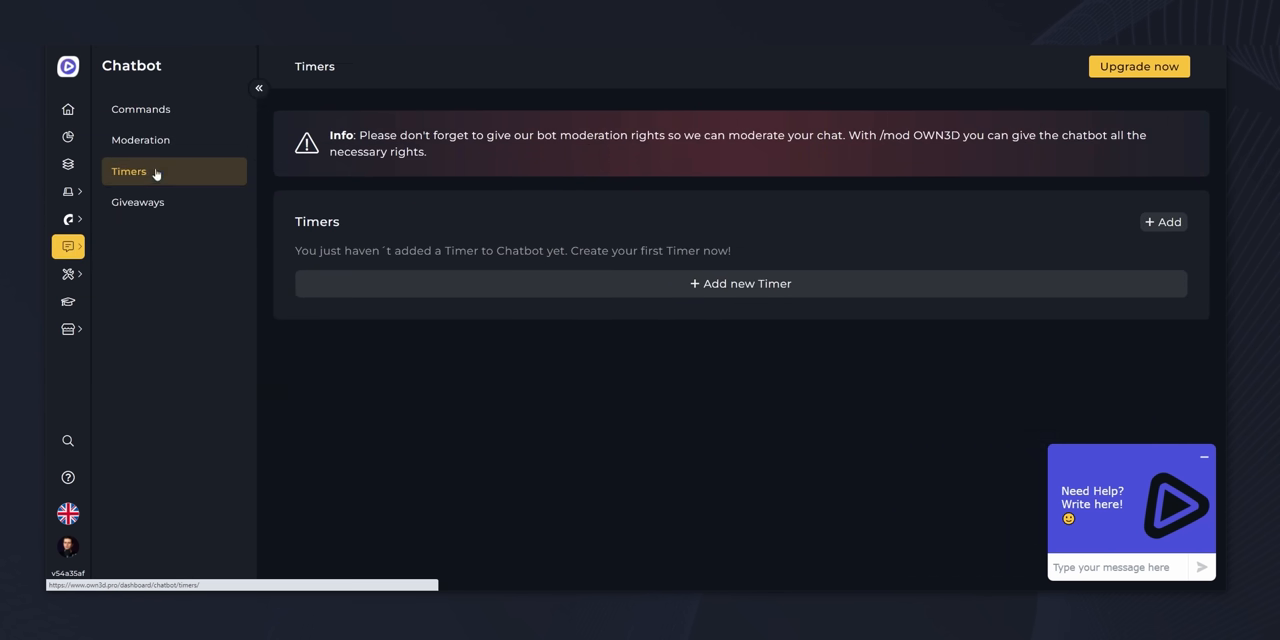
left_click(68, 274)
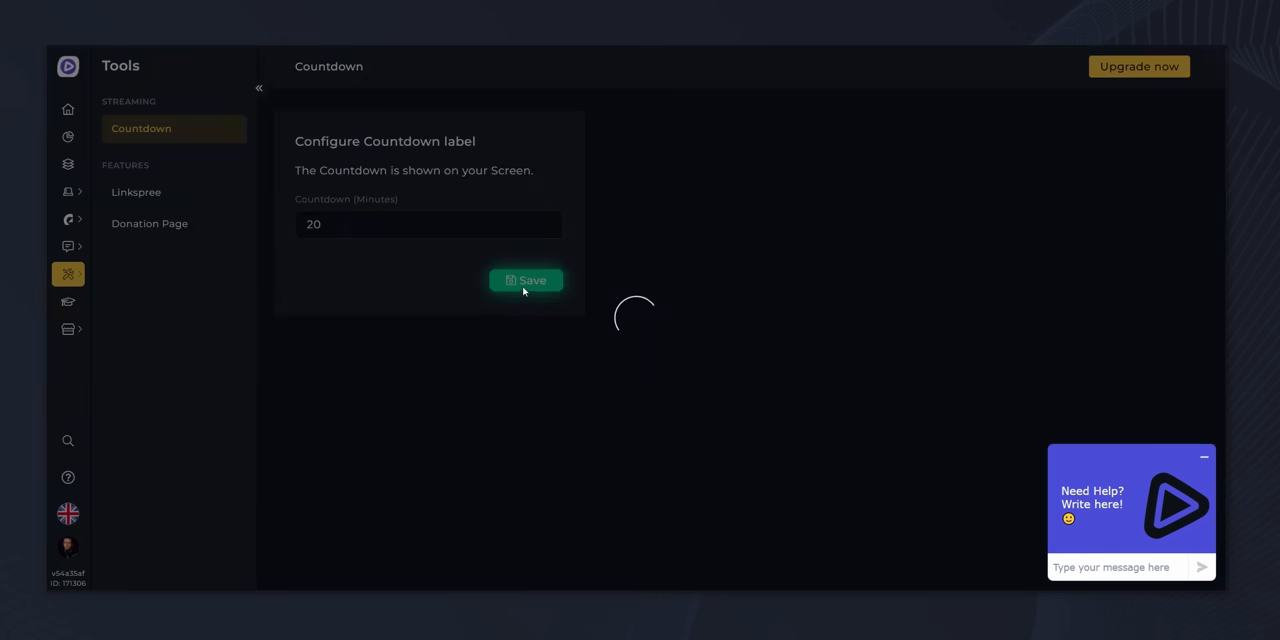
left_click(68, 219)
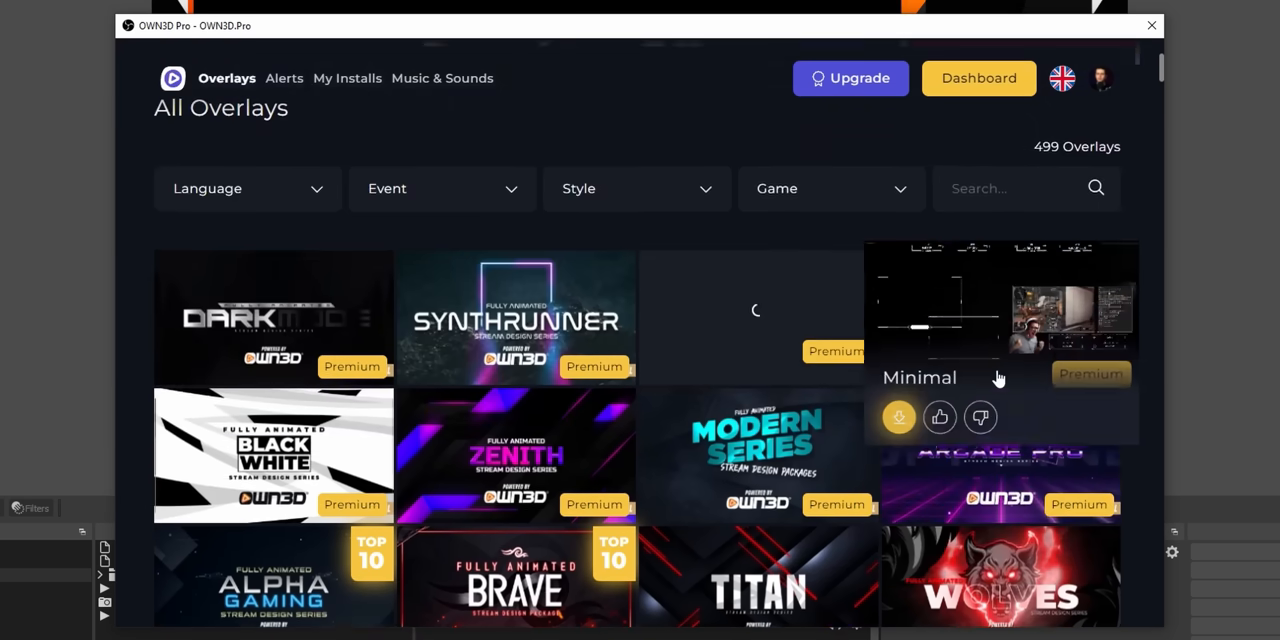
scroll("down", 3)
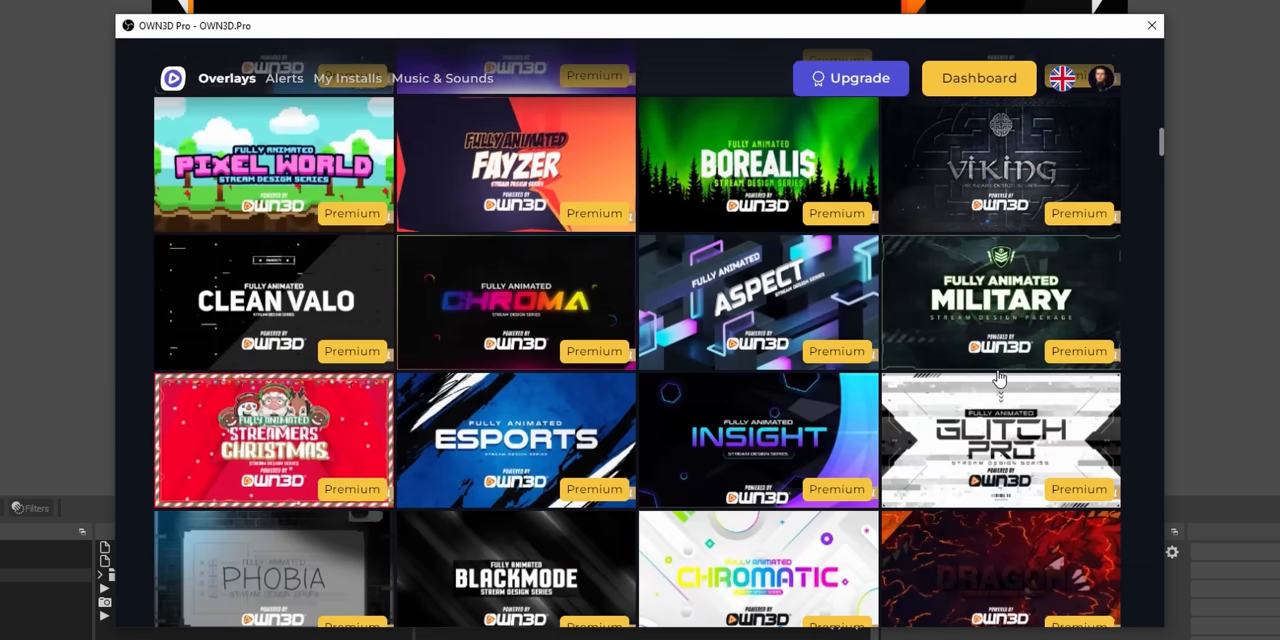
scroll("down", 3)
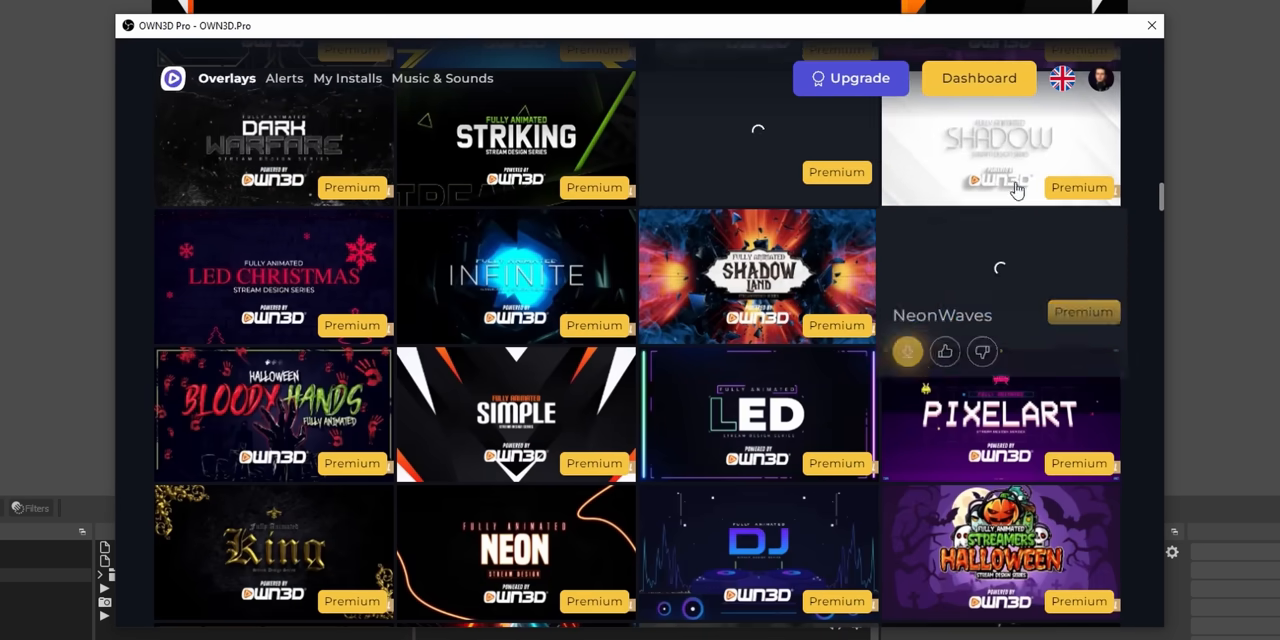
Step: Enter promo code 'tvn' on the 3-month OWN3D Pro upgrade plan, reducing the total to 14.00€
left_click(978, 78)
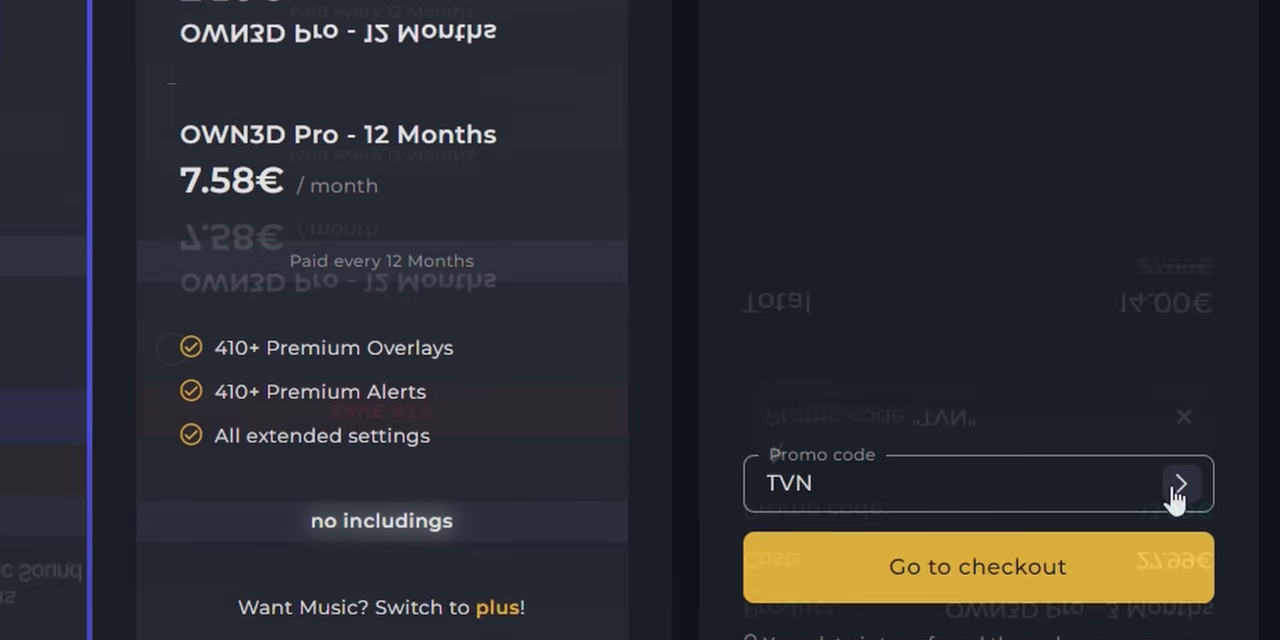
left_click(1180, 483)
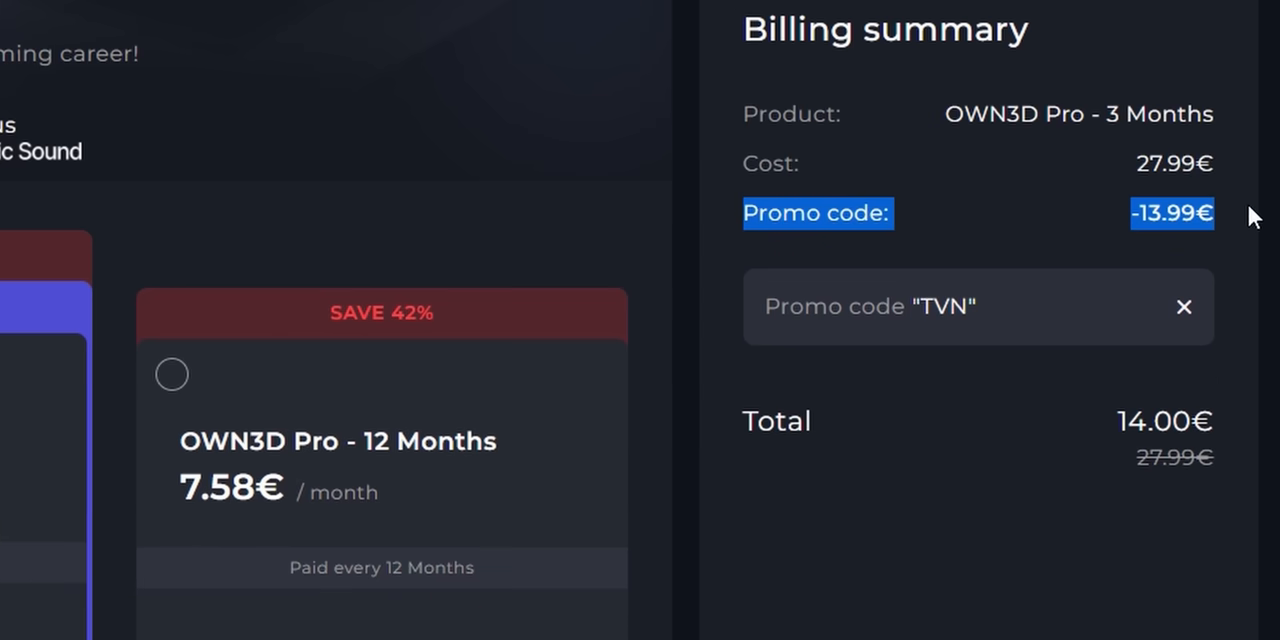
left_click(1184, 306)
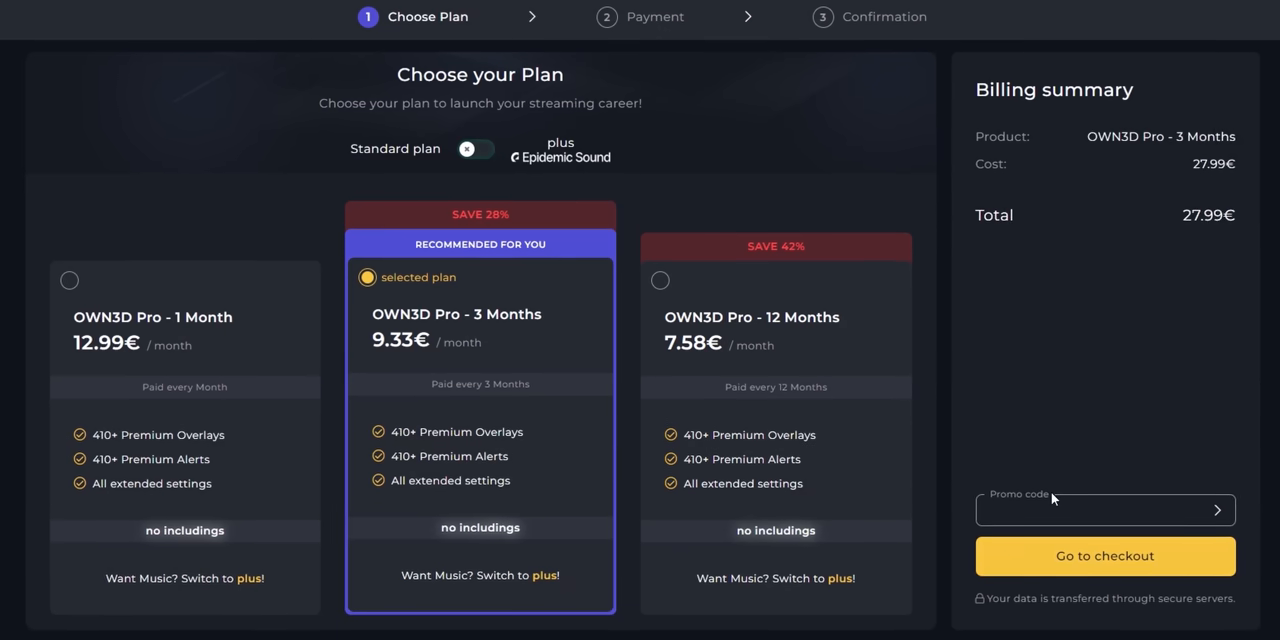
type("tvn")
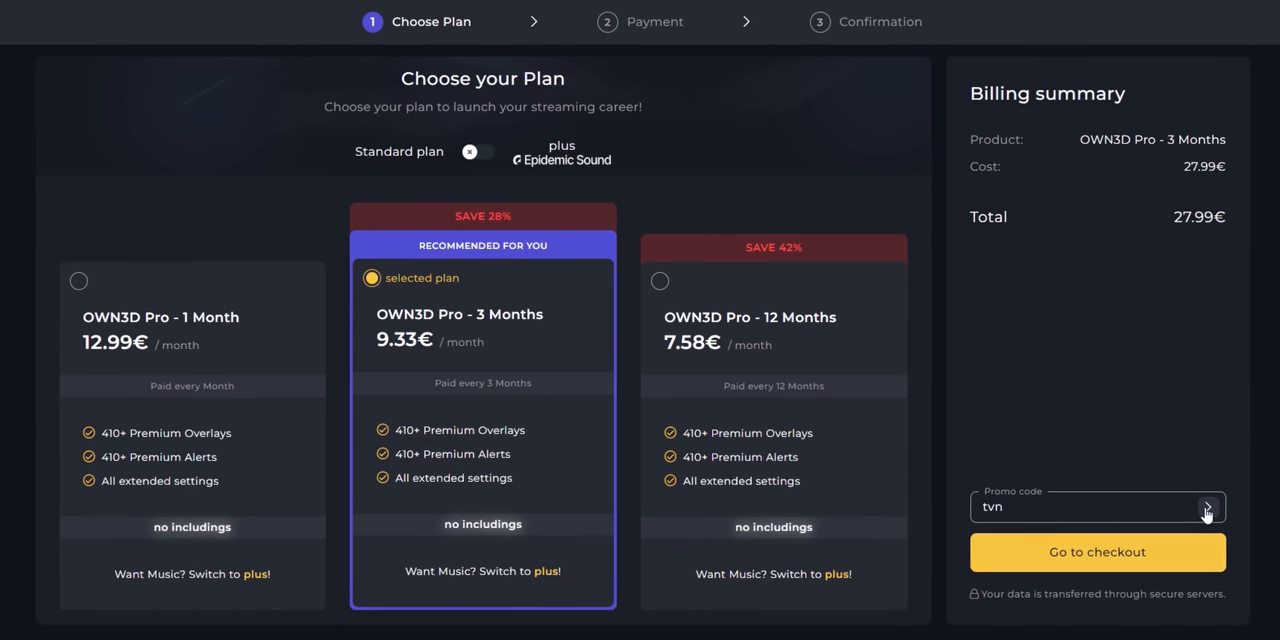
left_click(1206, 507)
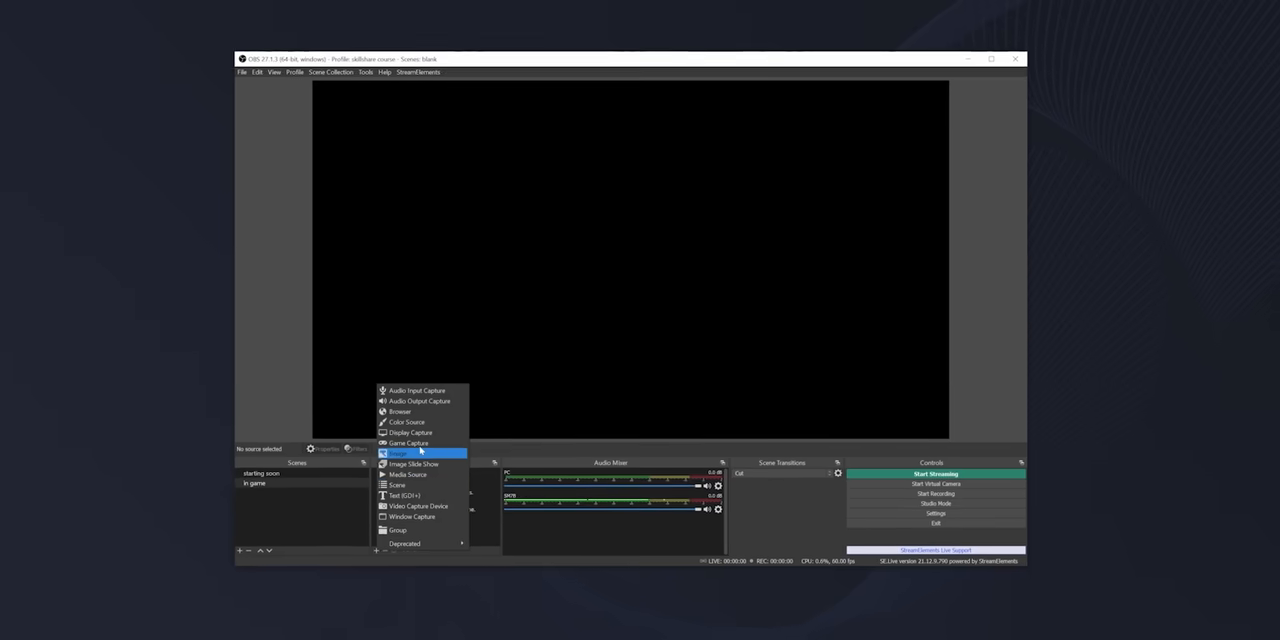
Step: Add a Game Capture source capturing any fullscreen application, showing Minecraft in the preview
left_click(406, 443)
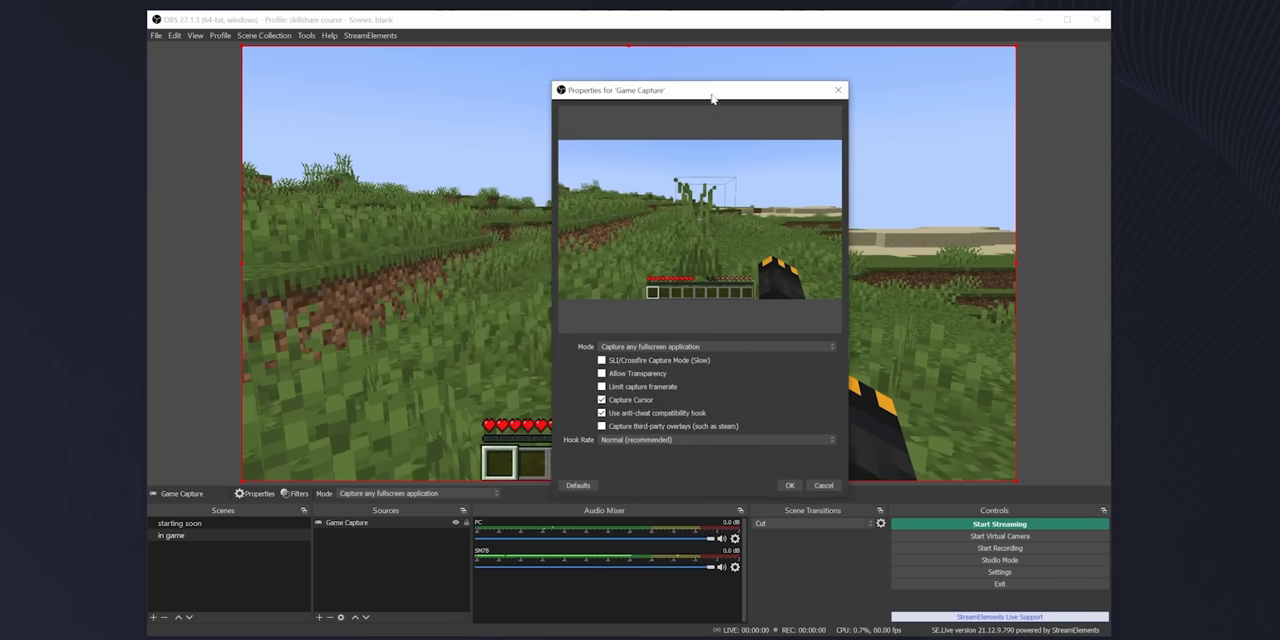